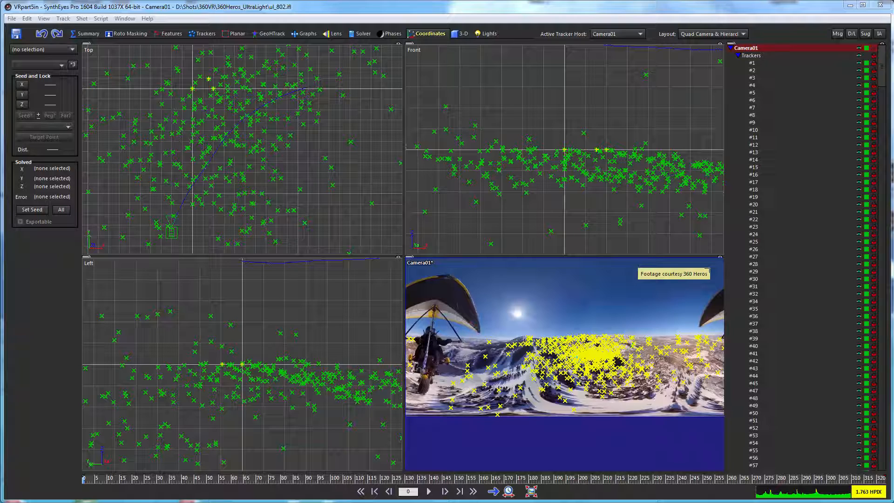
pyautogui.moveTo(223, 202)
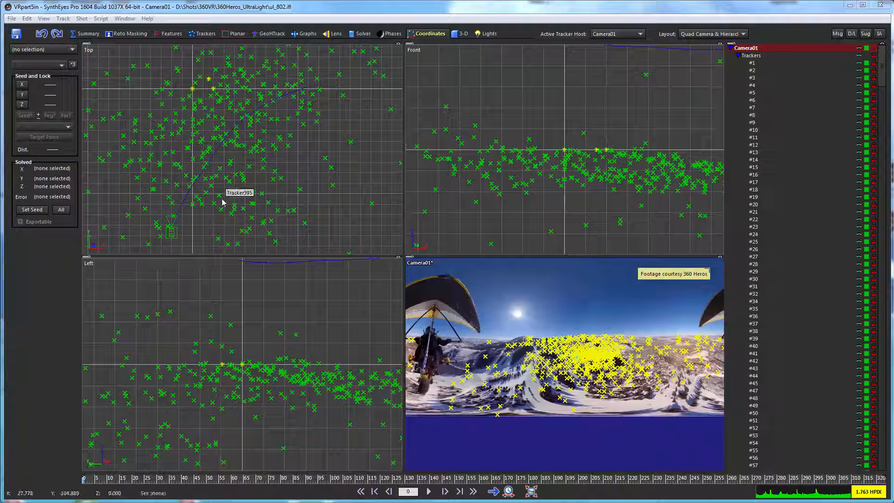
pyautogui.moveTo(165, 484)
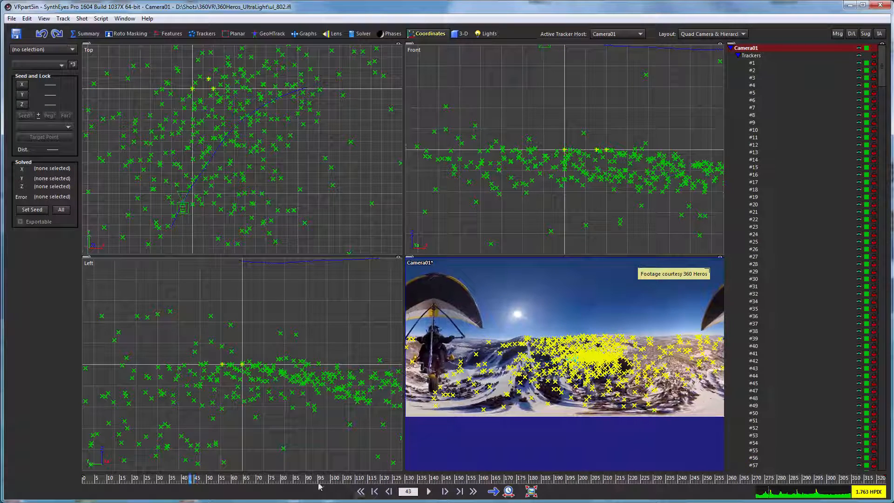
pyautogui.moveTo(185, 99)
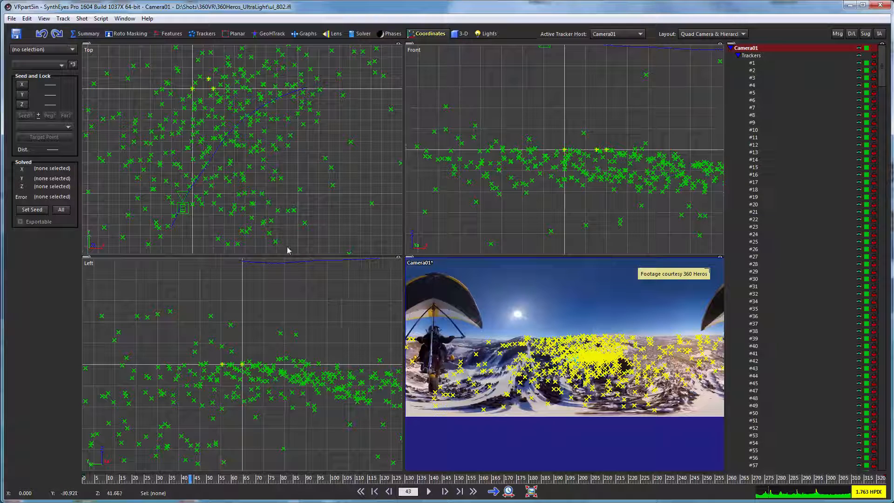
pyautogui.moveTo(313, 145)
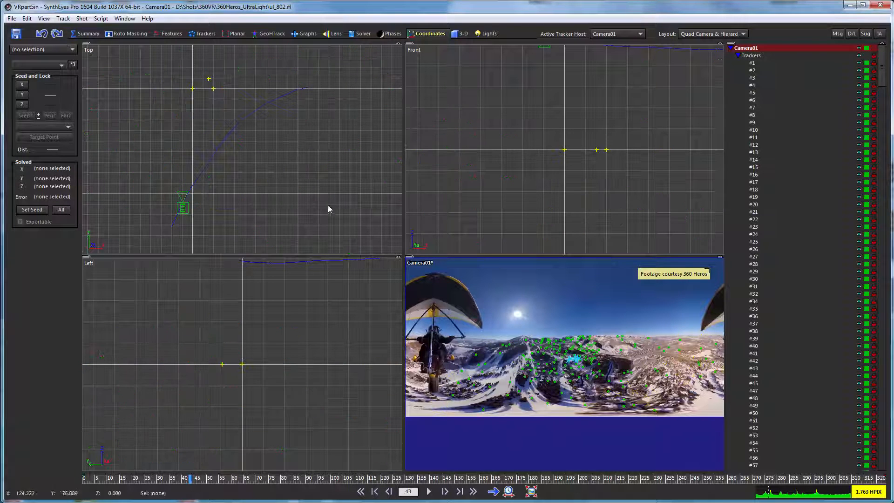
pyautogui.moveTo(260, 181)
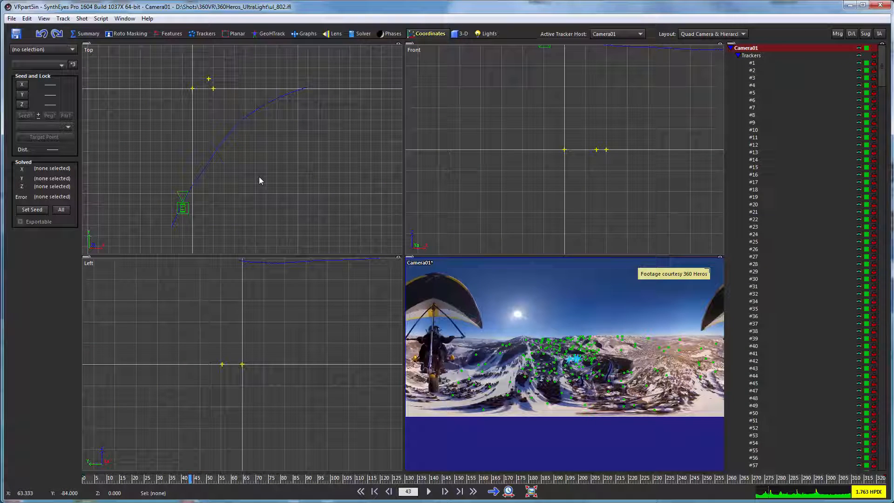
pyautogui.moveTo(210, 188)
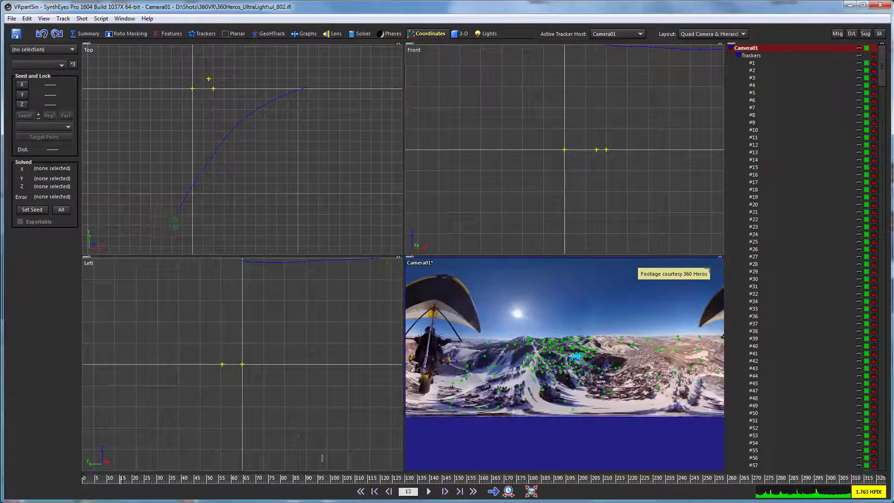
# - Scrub the timeline later, earlier, then back to frame 0 to follow the camera path
pyautogui.click(309, 477)
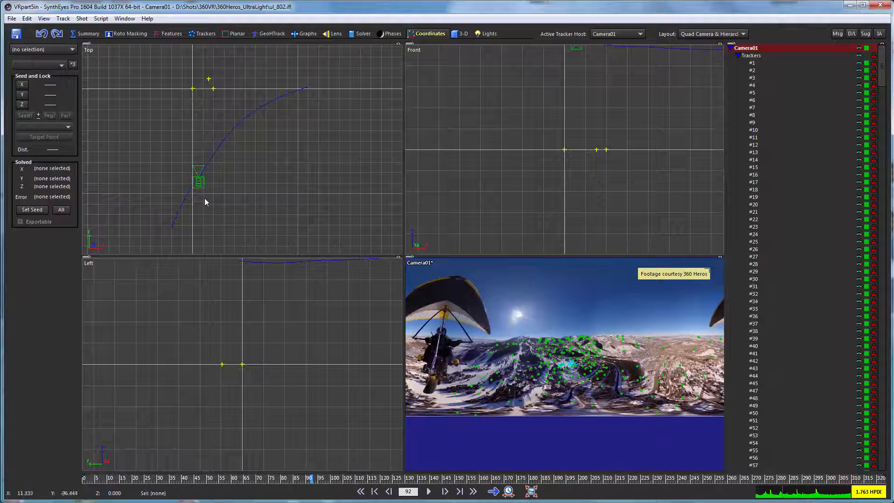
pyautogui.moveTo(200, 161)
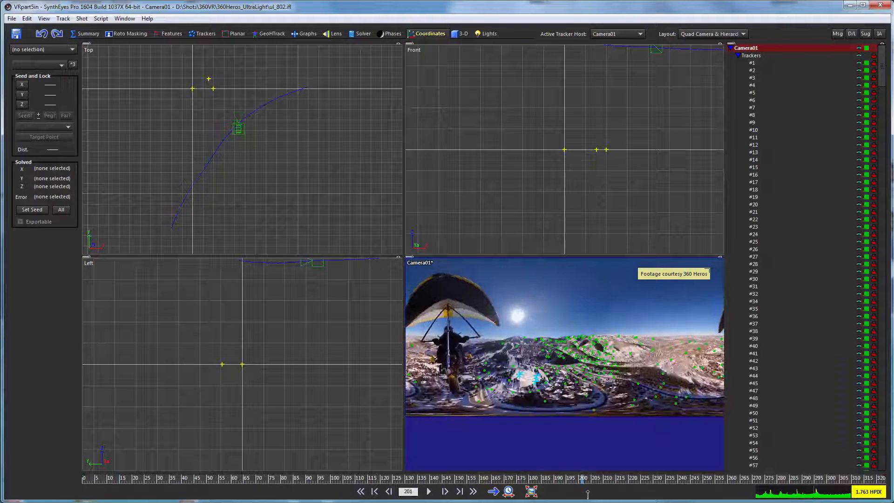
pyautogui.click(445, 492)
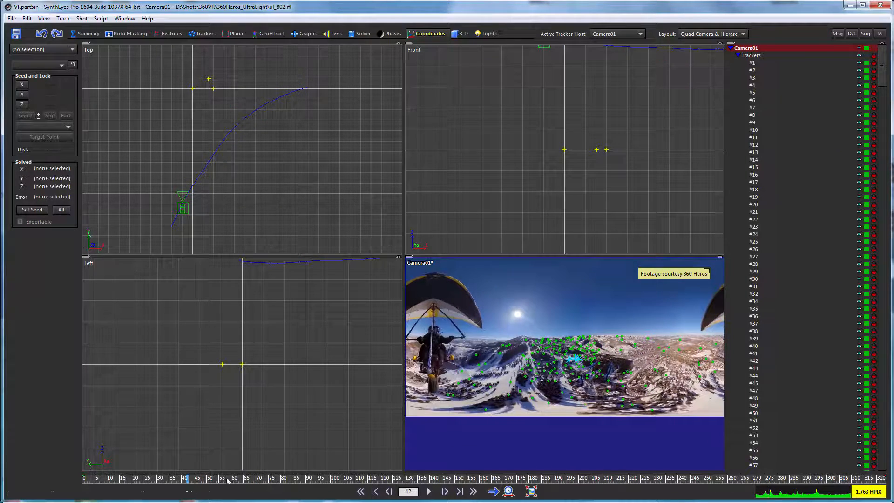
pyautogui.click(346, 478)
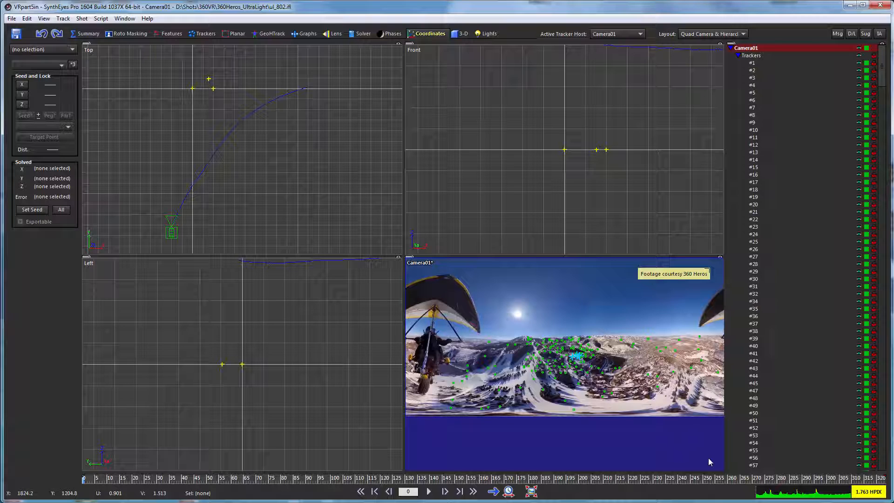
pyautogui.moveTo(592, 485)
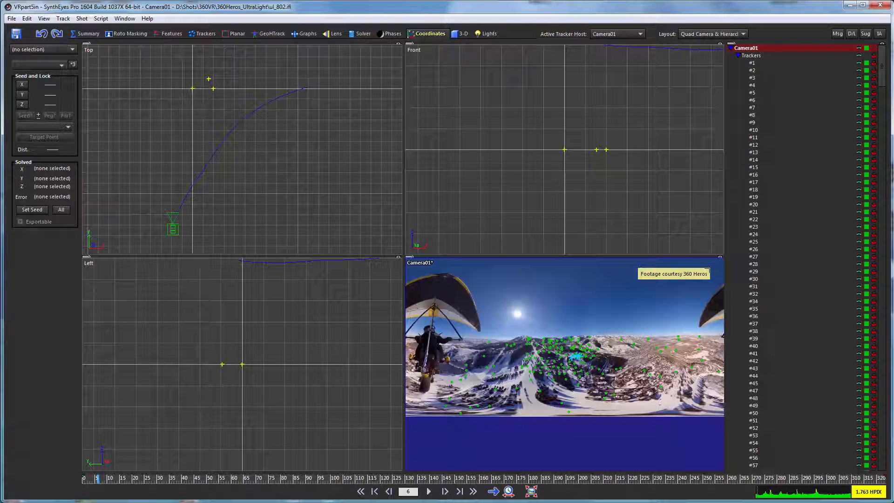
pyautogui.moveTo(188, 21)
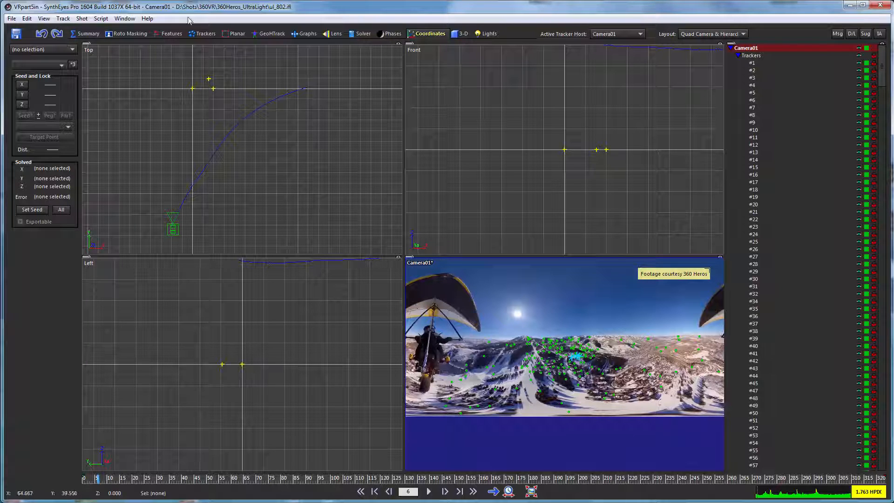
# - Run the VR360 Align Camera to Path script from the Script menu and drag its dialog into view
pyautogui.click(101, 18)
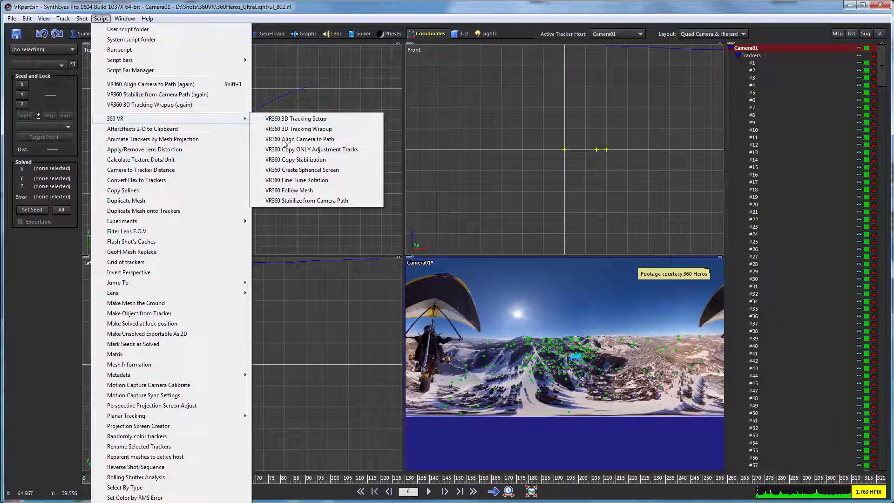
pyautogui.moveTo(300, 139)
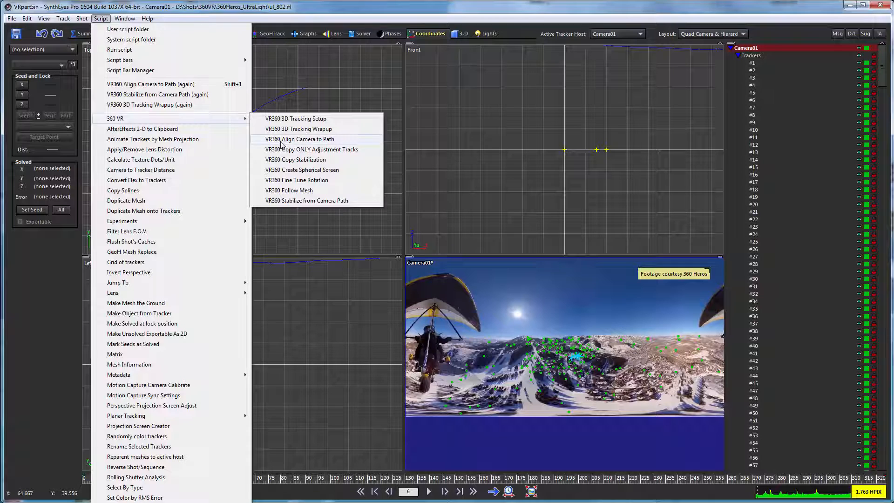
pyautogui.click(301, 139)
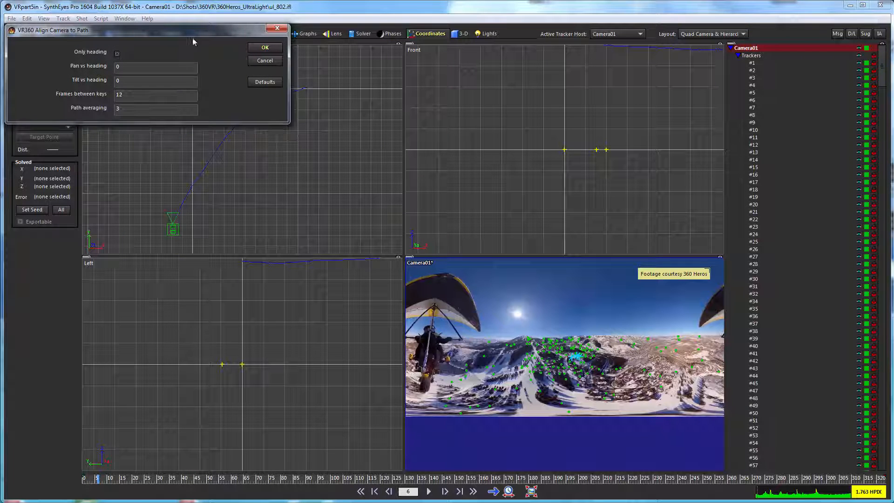
pyautogui.moveTo(145, 30); pyautogui.dragTo(259, 96)
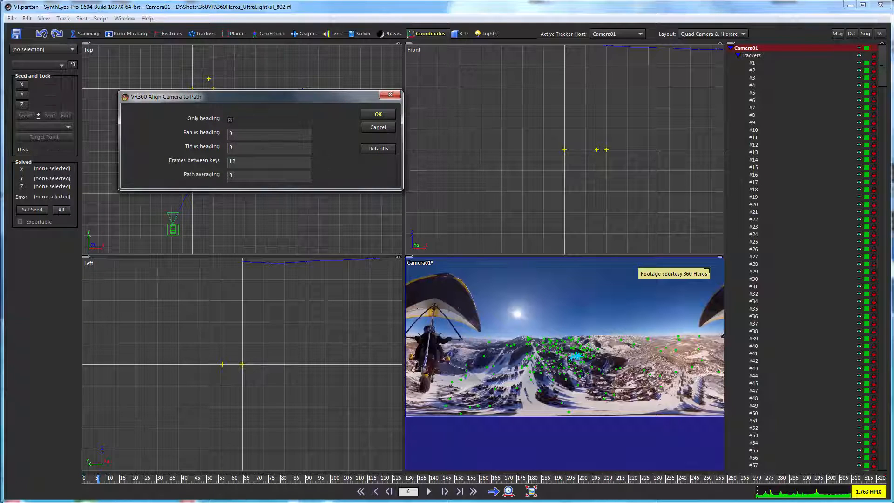
pyautogui.moveTo(268, 147)
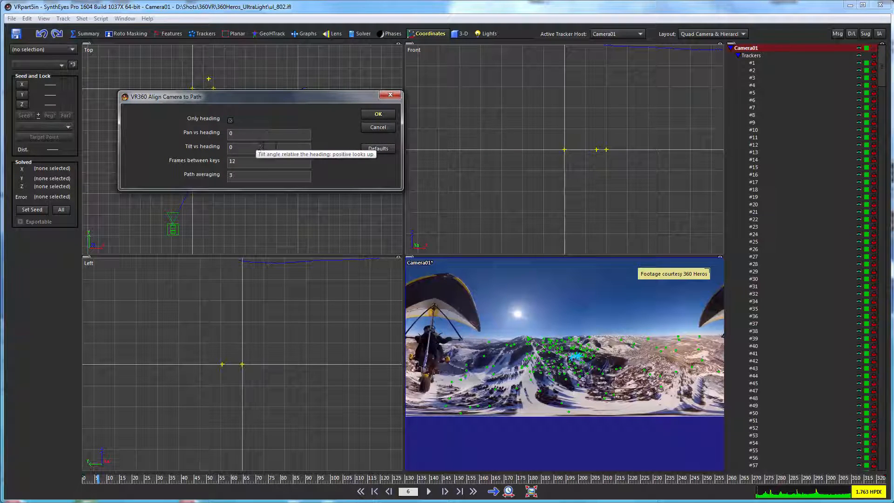
pyautogui.moveTo(328, 133)
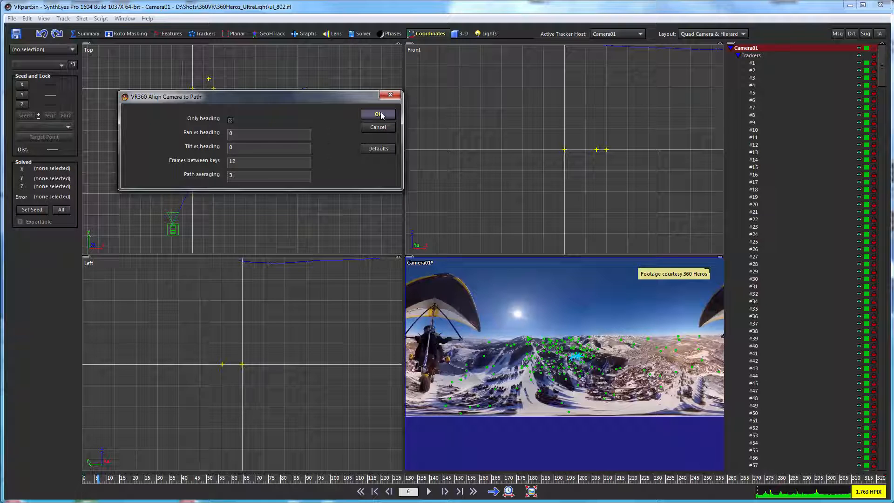
pyautogui.click(378, 114)
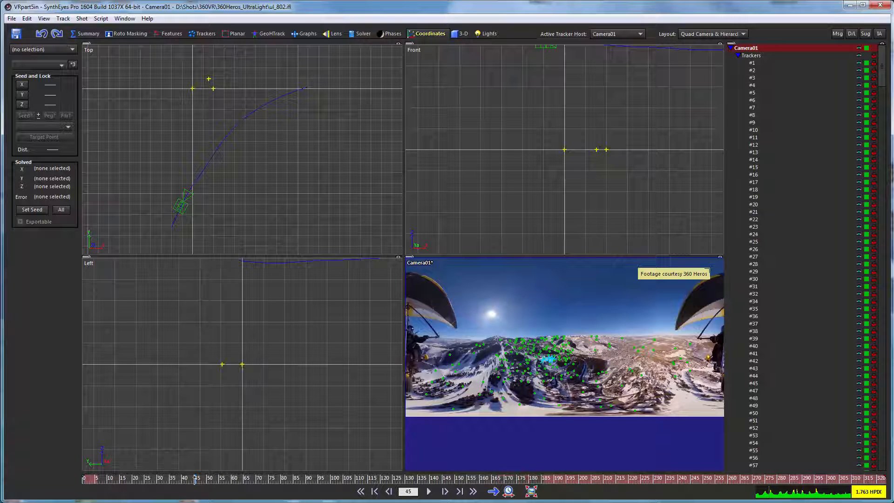
pyautogui.click(429, 491)
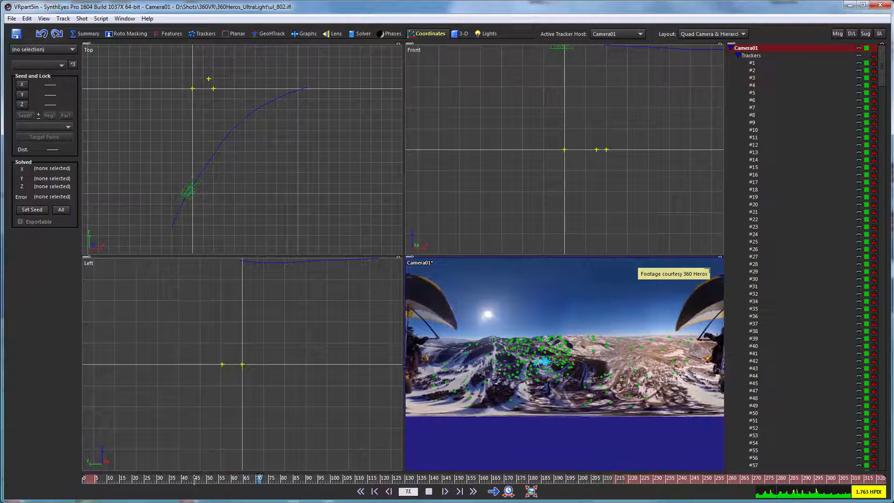
pyautogui.click(444, 490)
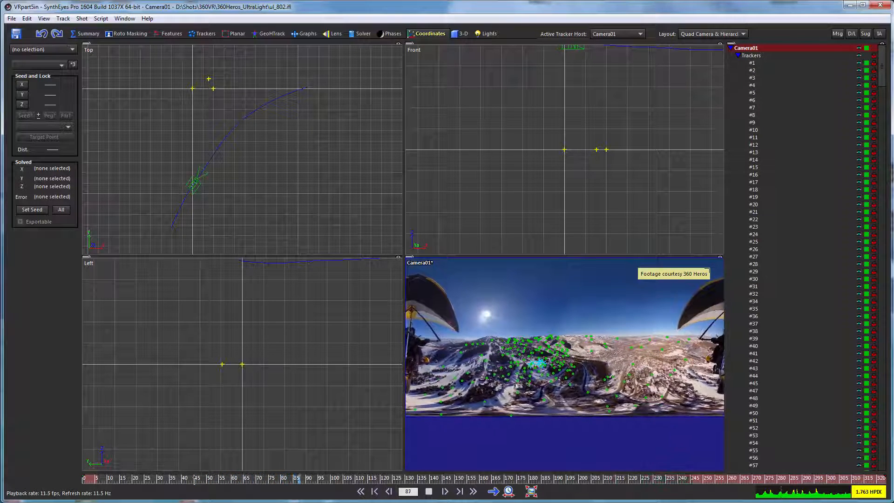
pyautogui.click(445, 491)
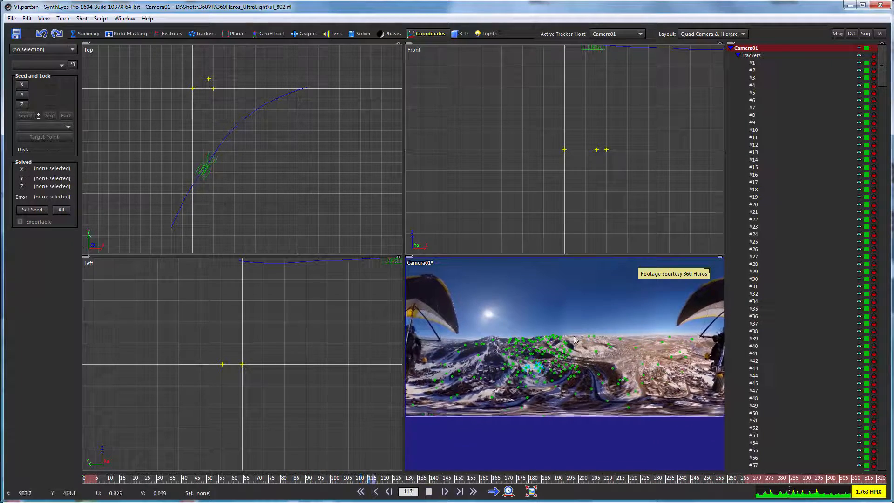
pyautogui.click(445, 491)
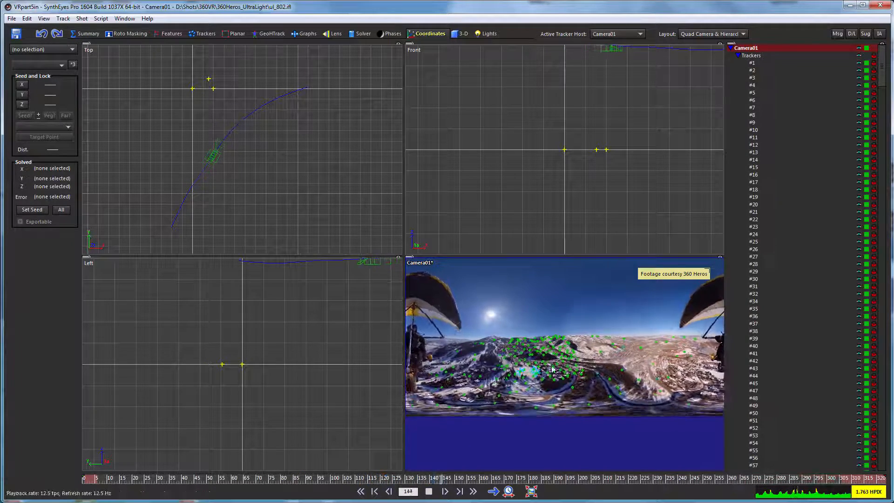
pyautogui.click(444, 490)
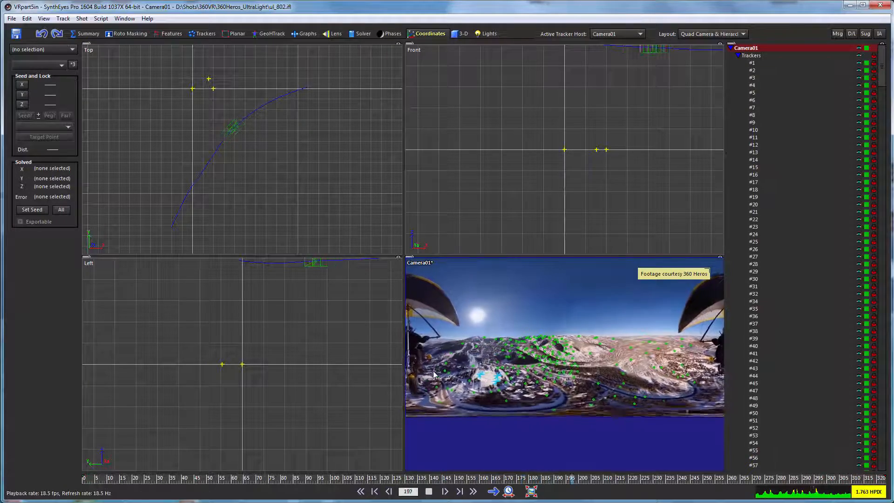
pyautogui.click(444, 491)
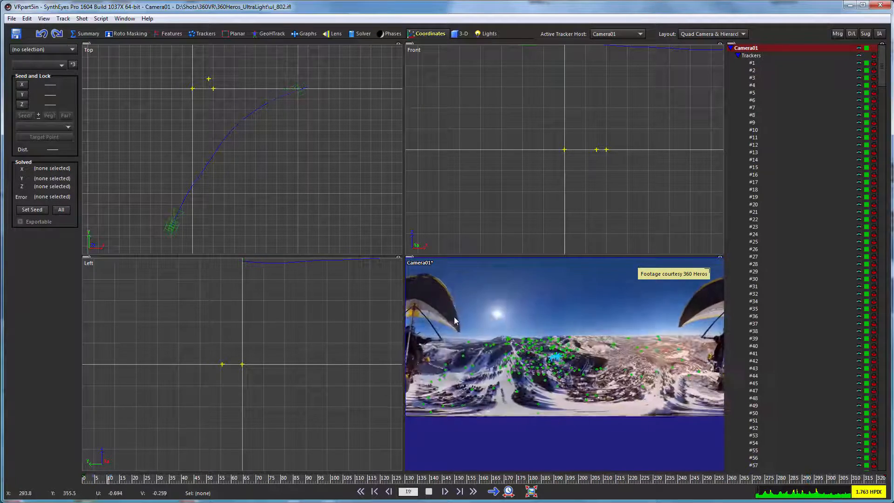
pyautogui.click(444, 491)
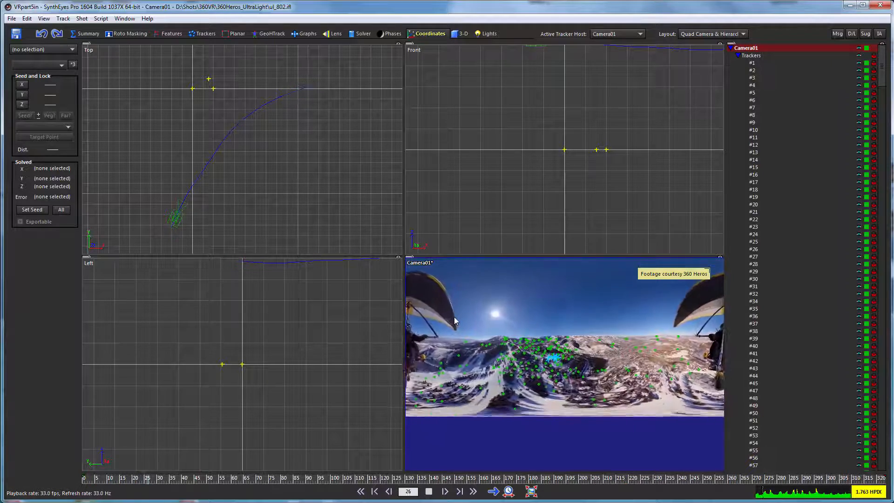
pyautogui.click(444, 491)
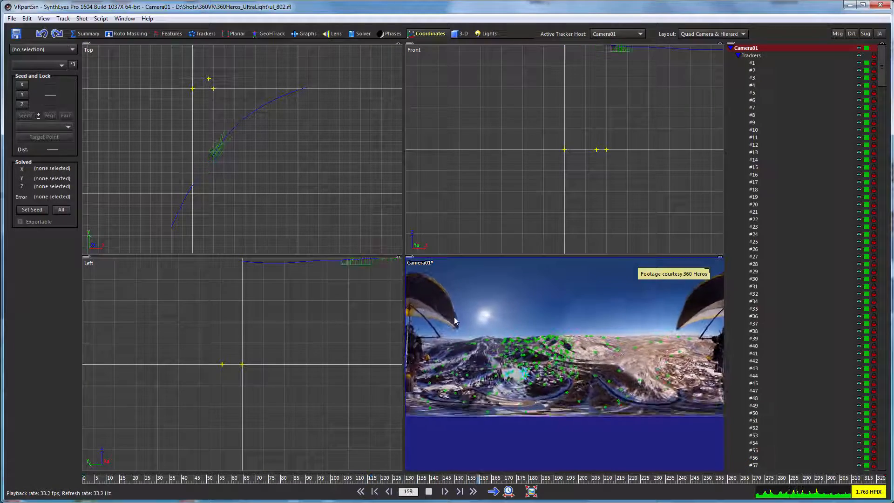
pyautogui.click(445, 491)
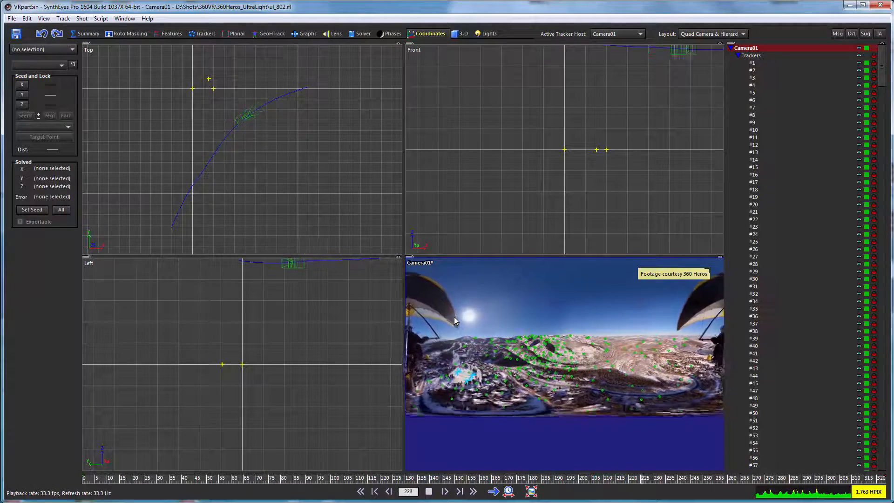
pyautogui.click(444, 491)
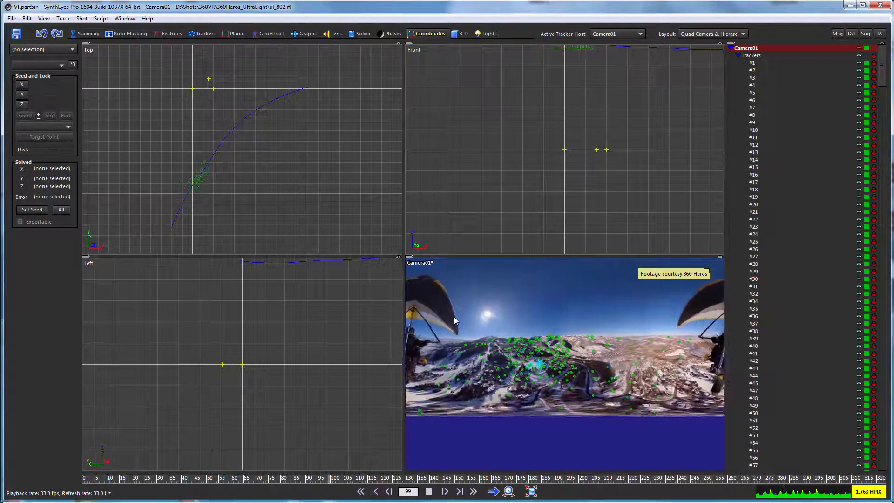
pyautogui.click(445, 491)
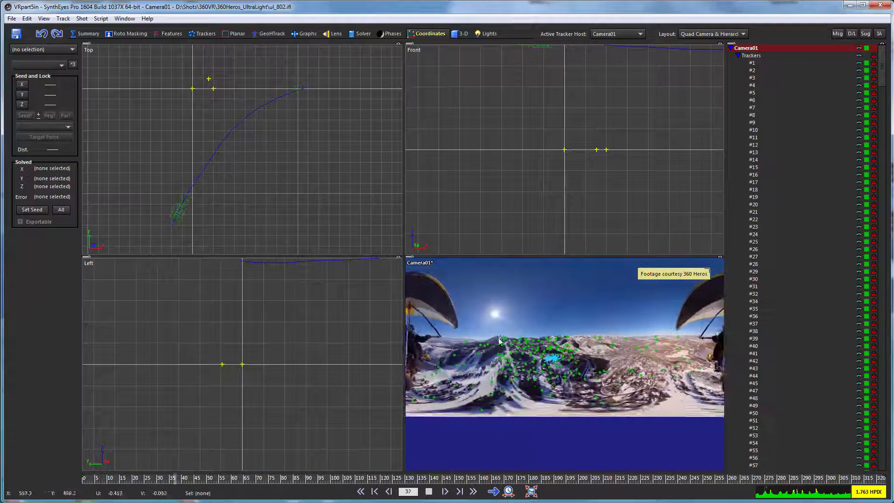
pyautogui.click(445, 491)
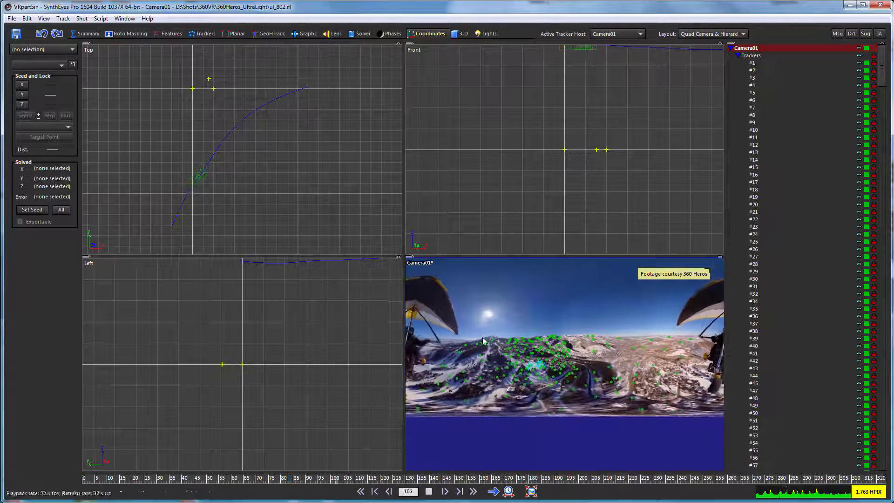
pyautogui.click(444, 491)
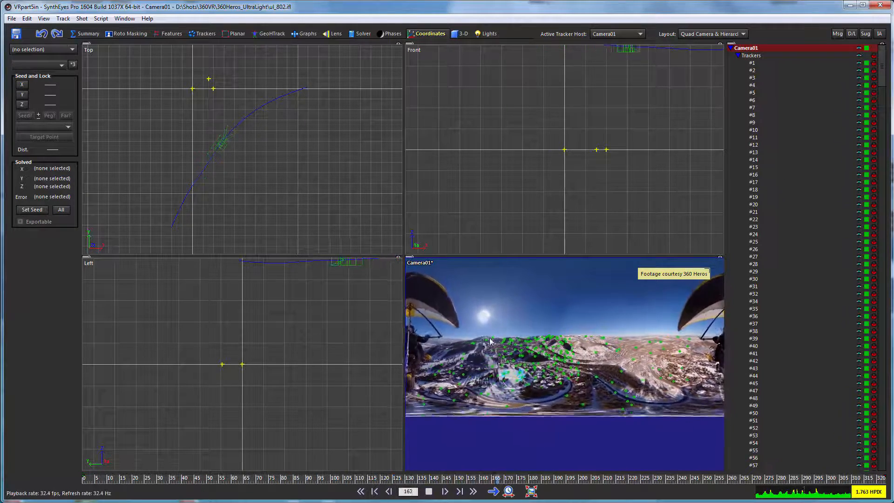
pyautogui.click(444, 491)
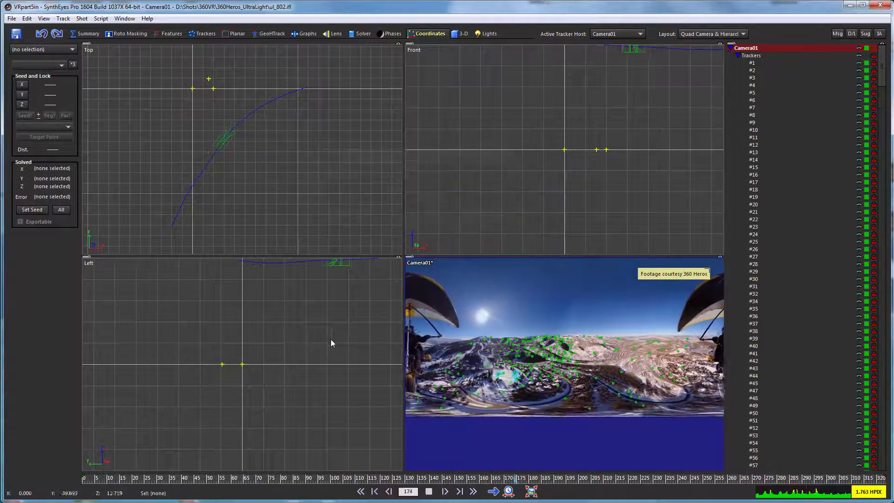
pyautogui.click(445, 491)
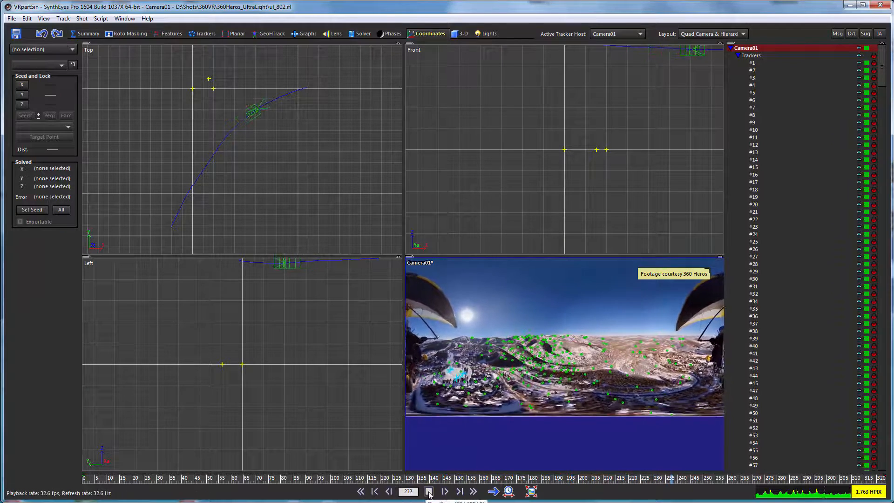
pyautogui.click(429, 490)
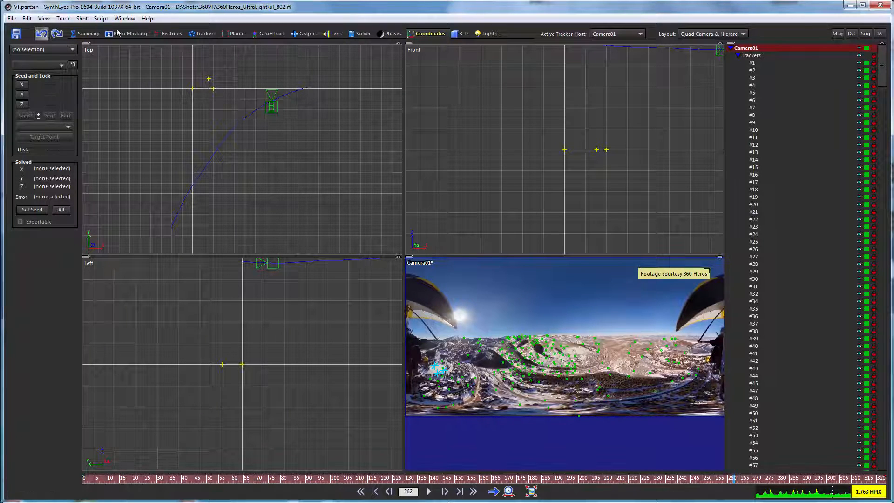
# - Rerun VR360 Align Camera to Path from the Script menu's recent scripts
pyautogui.click(101, 19)
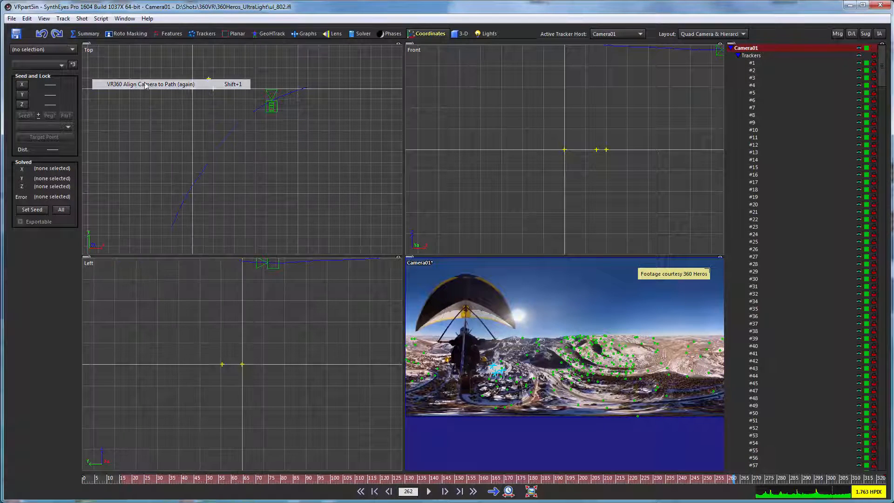
pyautogui.click(150, 84)
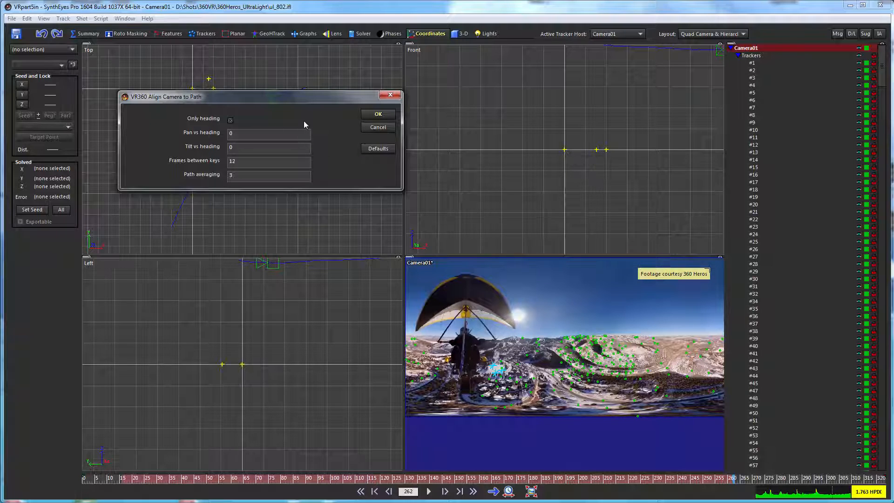
pyautogui.moveTo(217, 125)
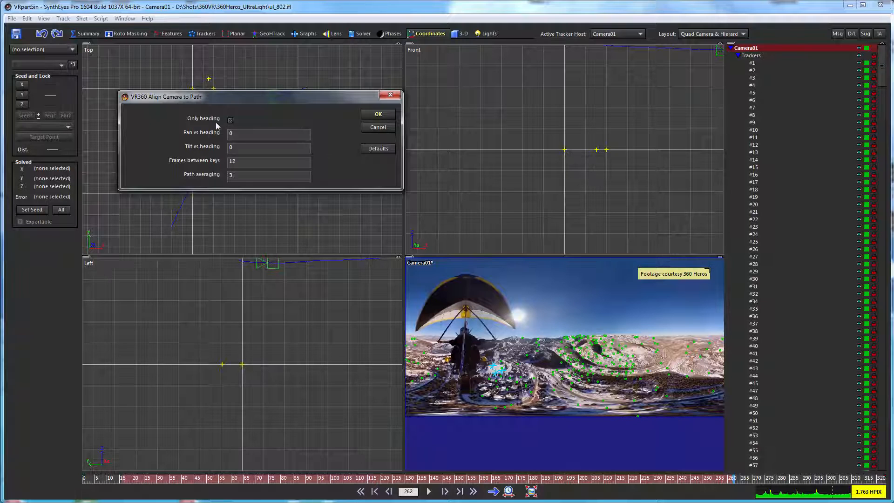
# - Set Pan vs heading to -90 in the alignment dialog and apply with OK
pyautogui.click(229, 120)
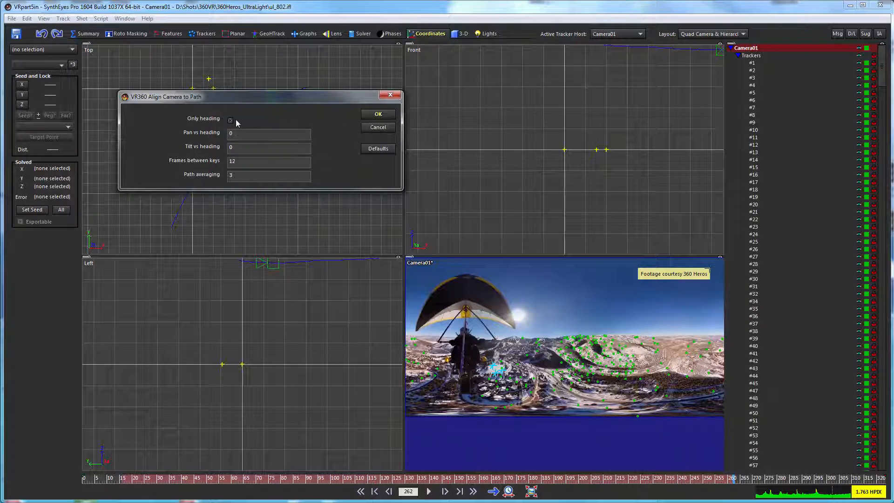
pyautogui.moveTo(230, 120)
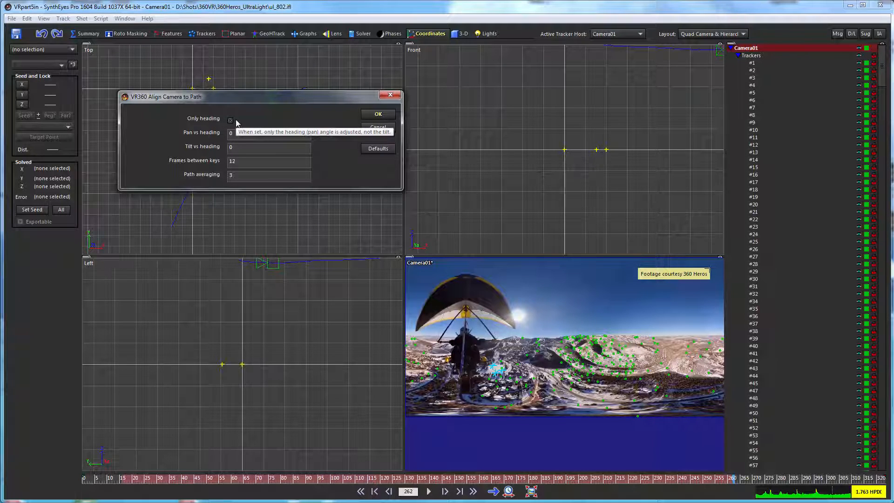
pyautogui.moveTo(234, 120)
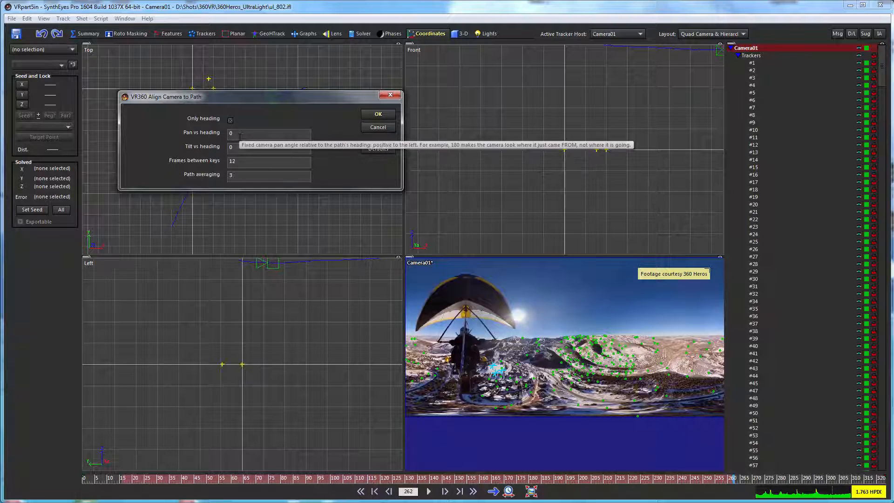
pyautogui.click(268, 132)
pyautogui.write('-90')
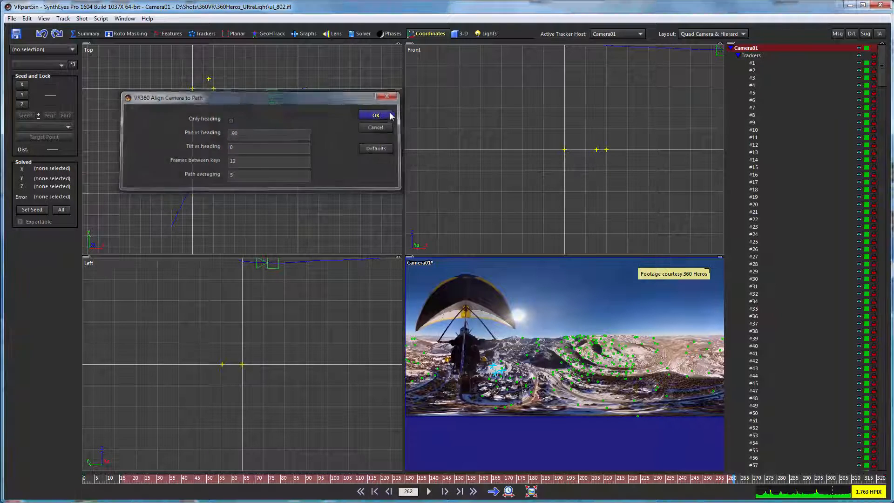
pyautogui.click(376, 115)
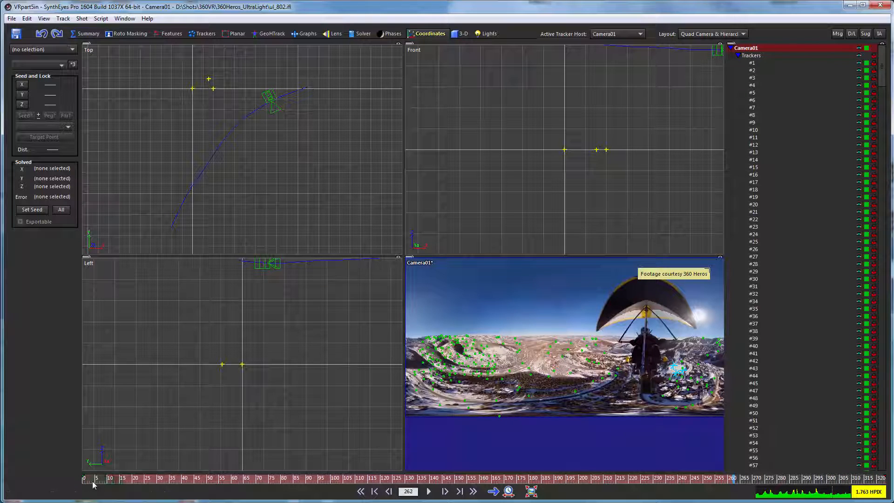
pyautogui.click(198, 478)
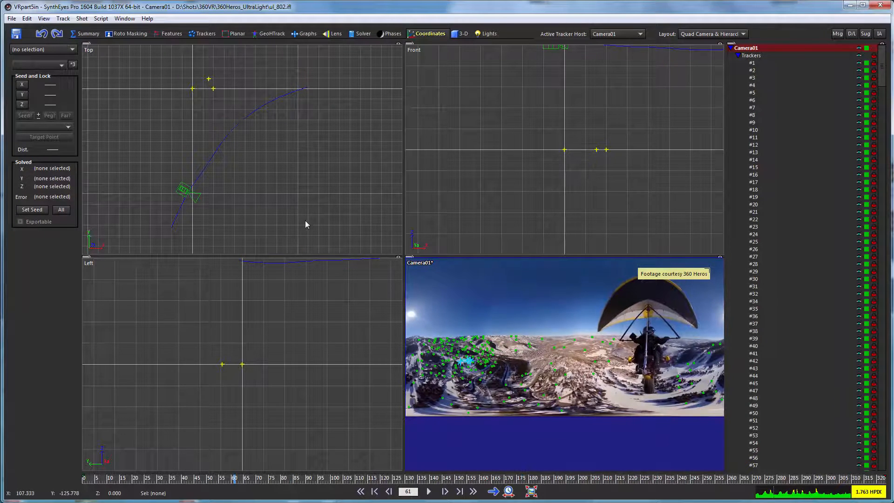
pyautogui.moveTo(316, 165)
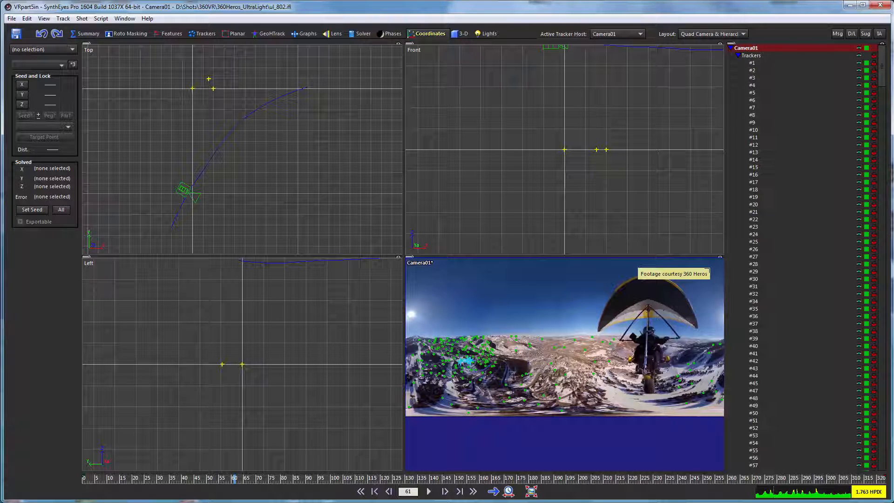
pyautogui.moveTo(223, 295)
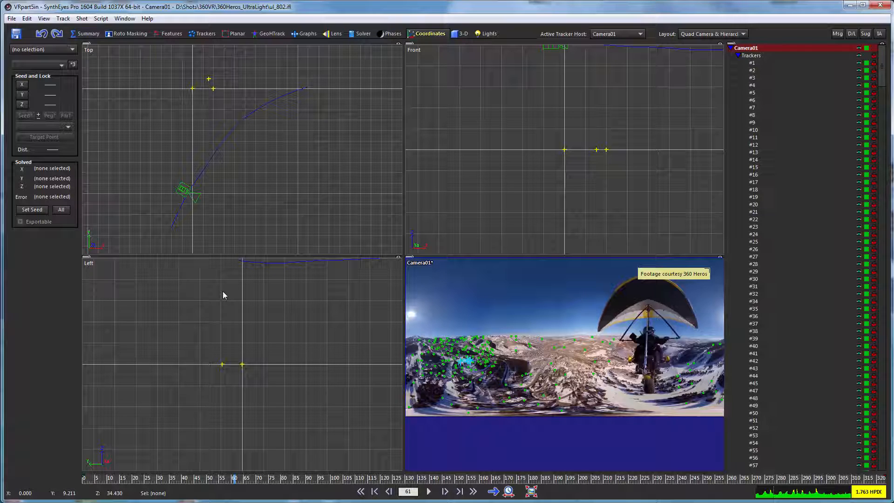